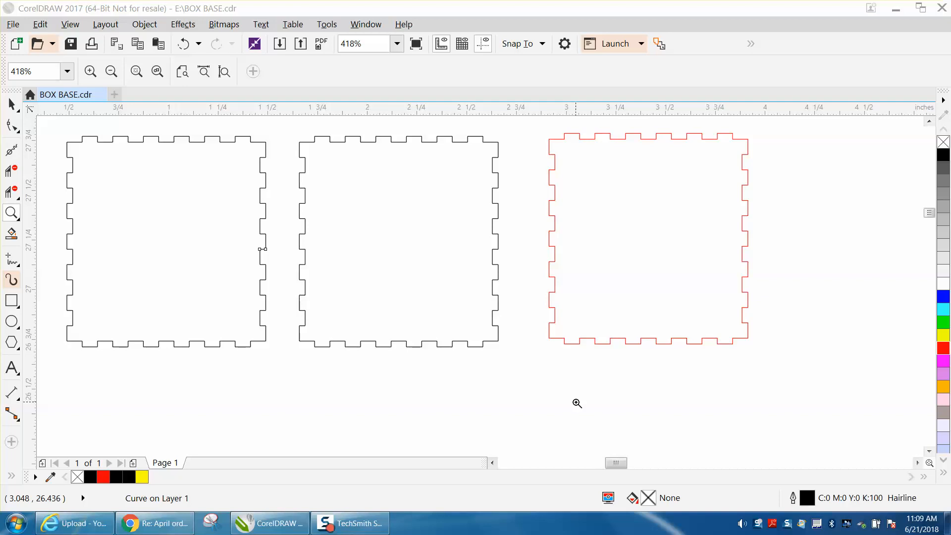
mouse_move(422, 304)
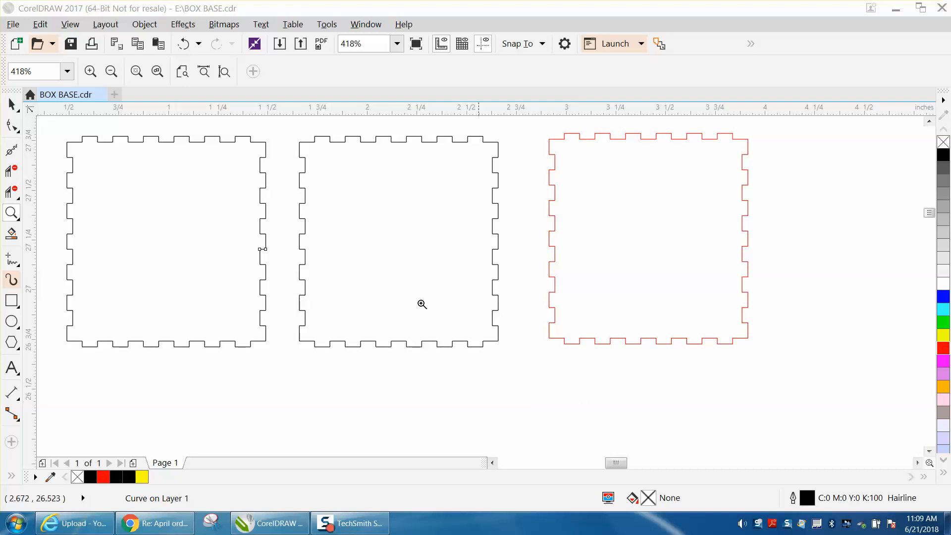
mouse_move(262, 193)
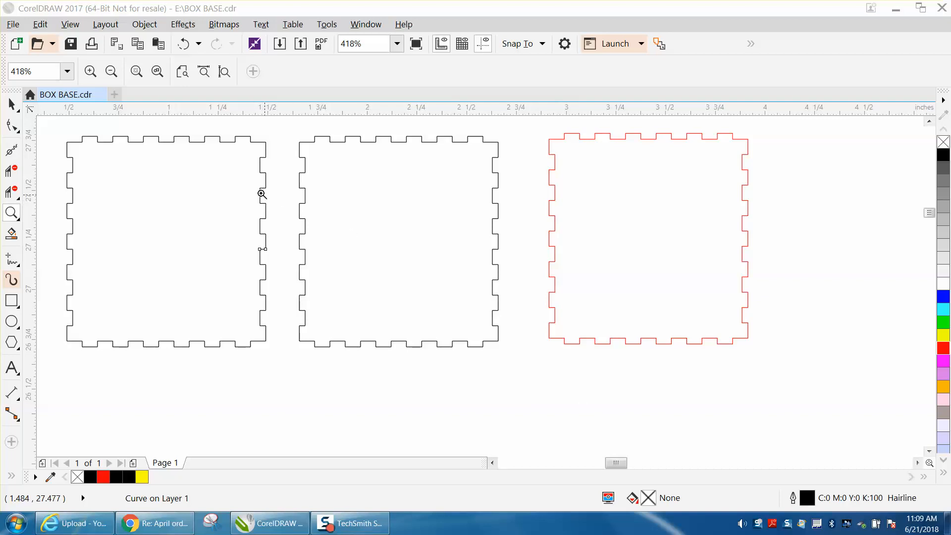
Select one short broken-off segment on the right edge of the left black box outline
click(262, 249)
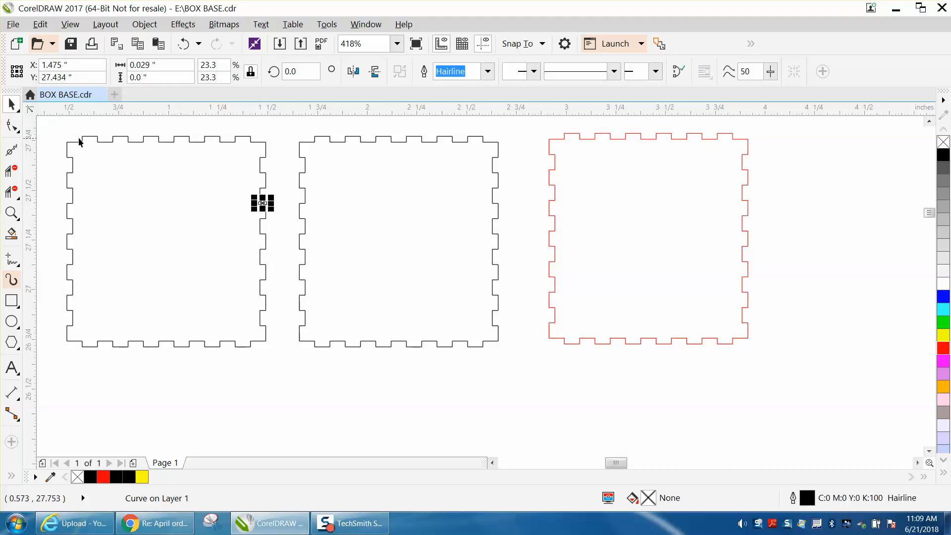
mouse_move(60, 127)
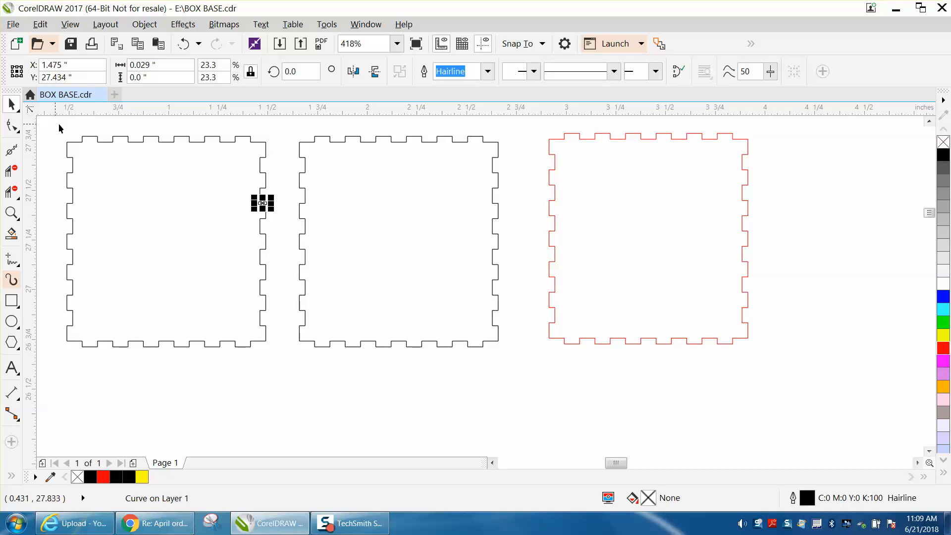
mouse_move(74, 129)
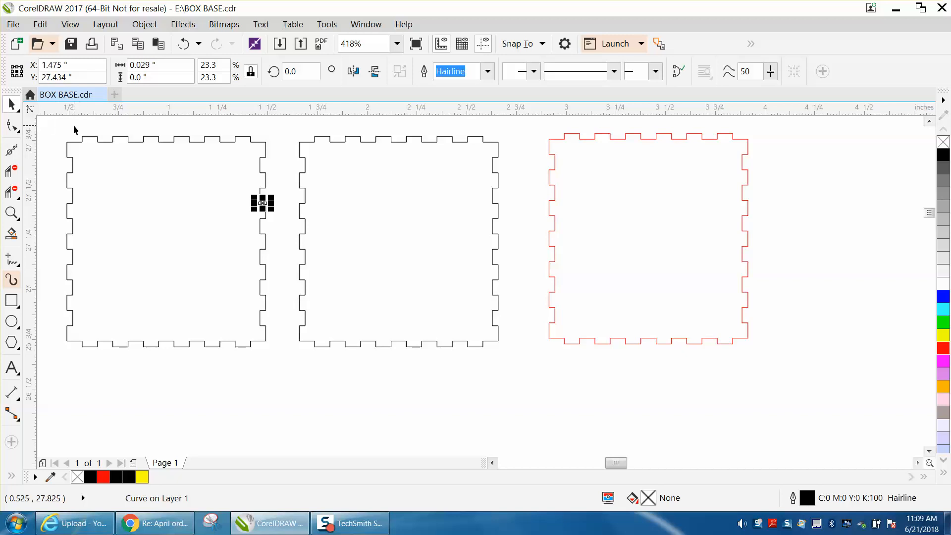
mouse_move(77, 129)
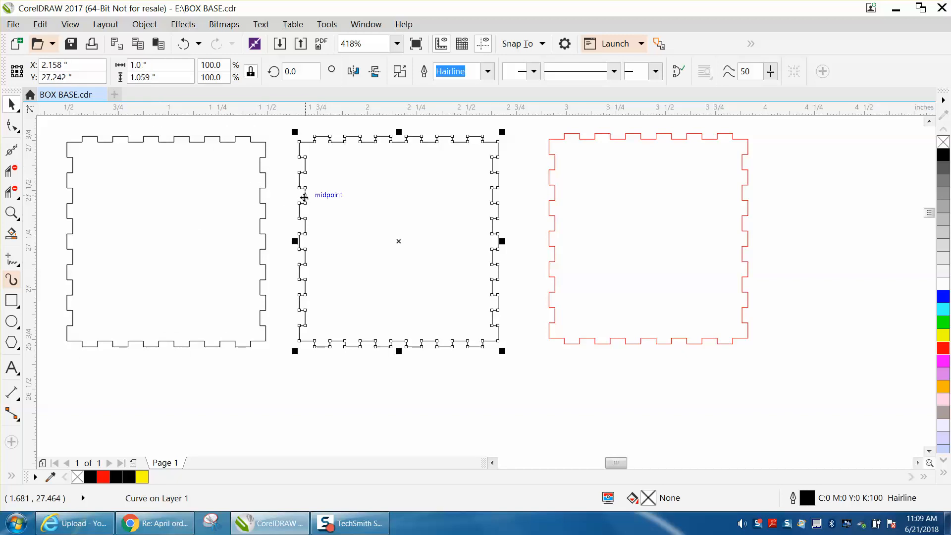
mouse_move(156, 504)
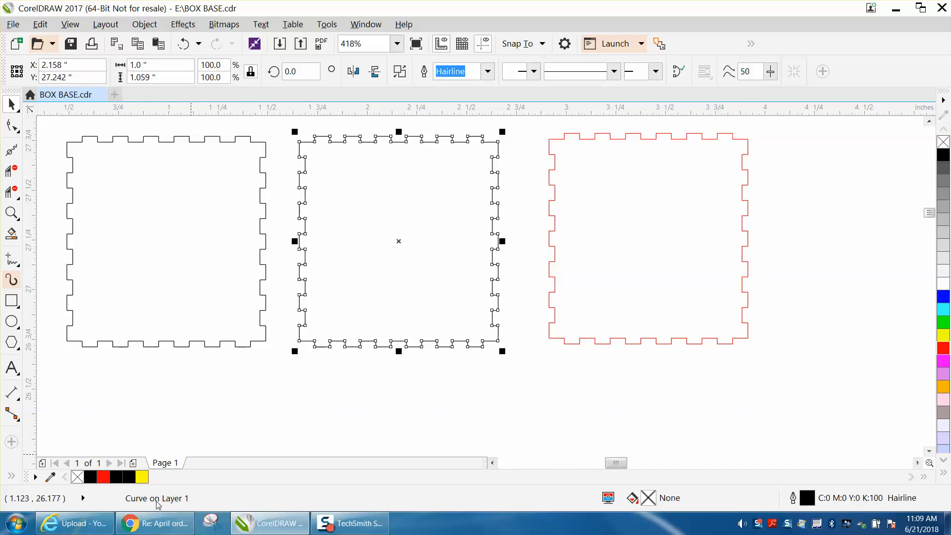
mouse_move(315, 296)
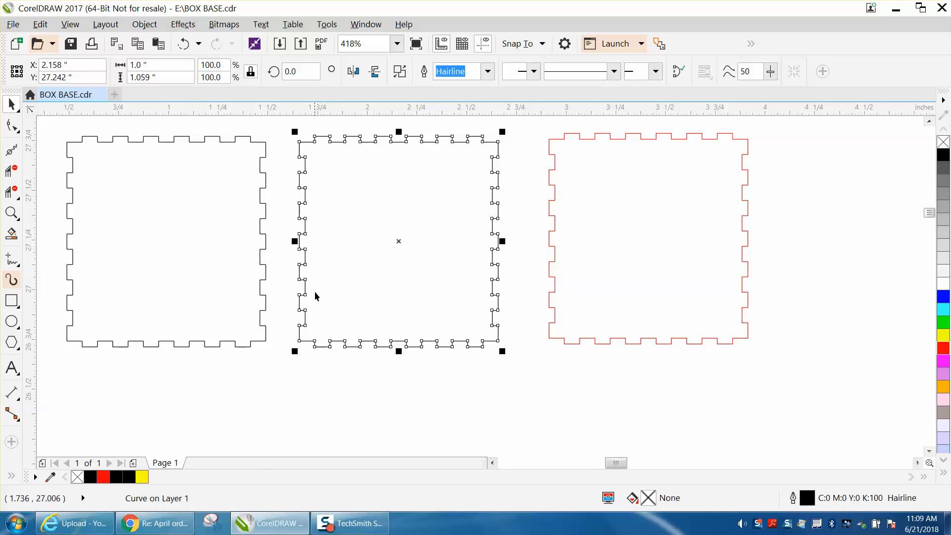
mouse_move(564, 310)
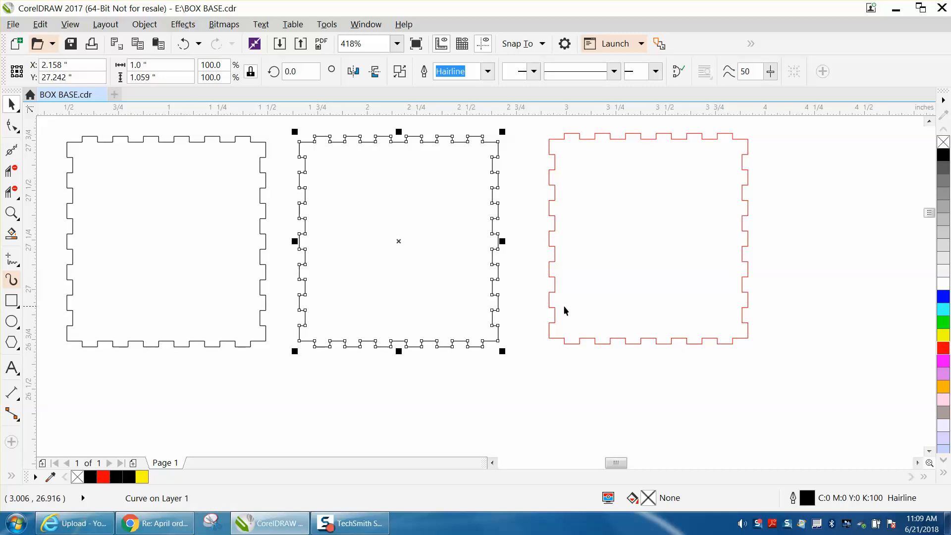
Delete the red box outline and the middle box outline, leaving only the first black panel
click(648, 239)
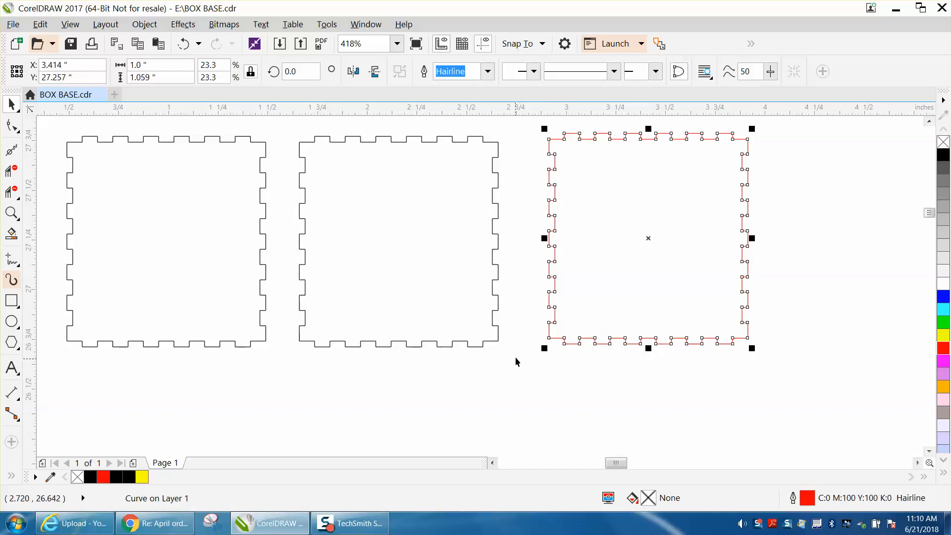
mouse_move(160, 503)
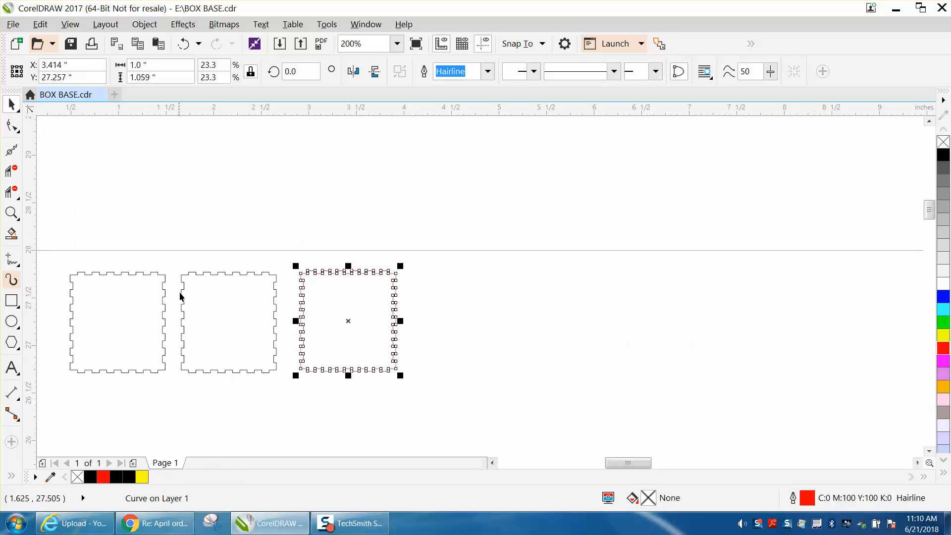
click(228, 321)
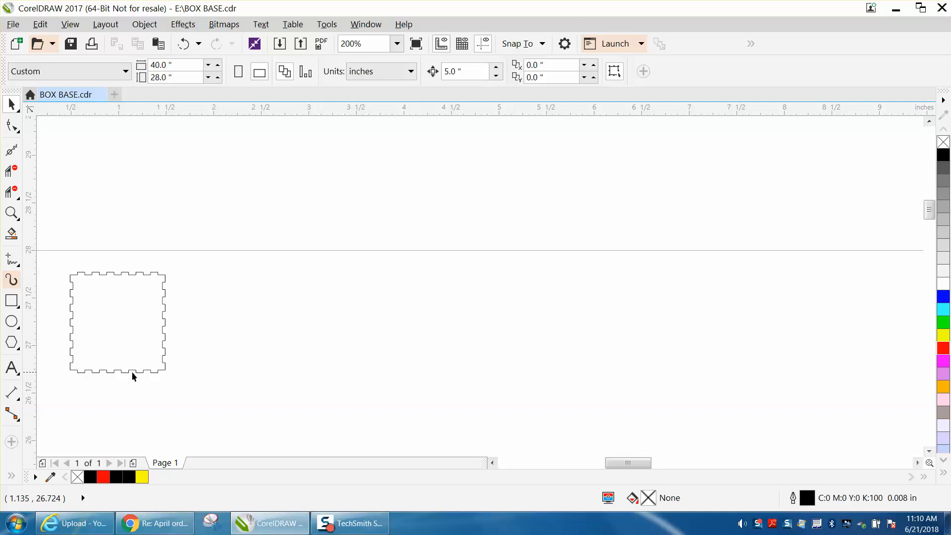
Smart Fill the original box's enclosed area into a new shape with no fill and a red outline
click(136, 370)
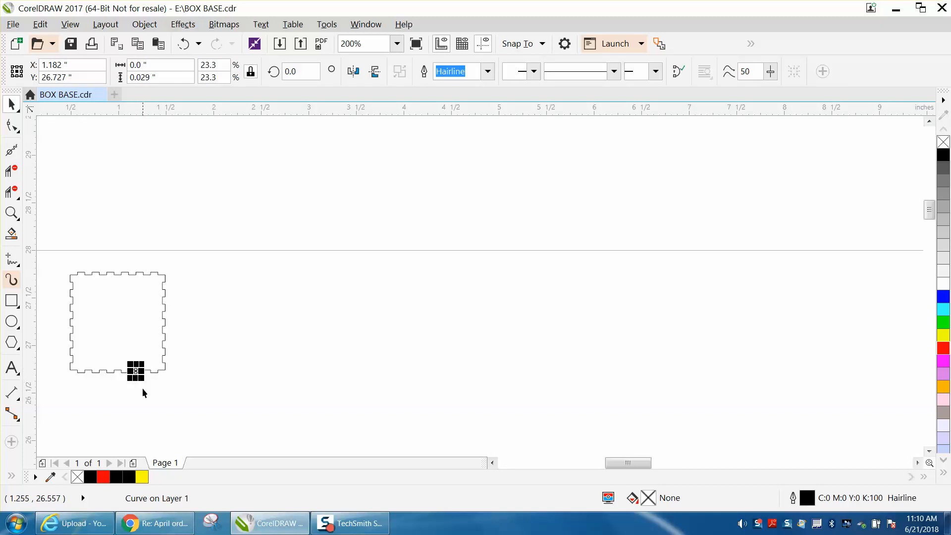
click(11, 236)
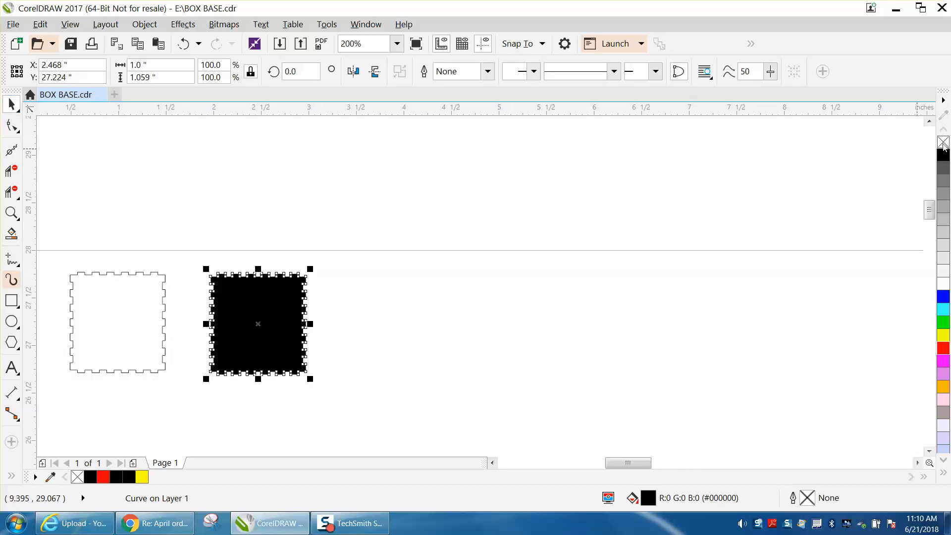
click(944, 142)
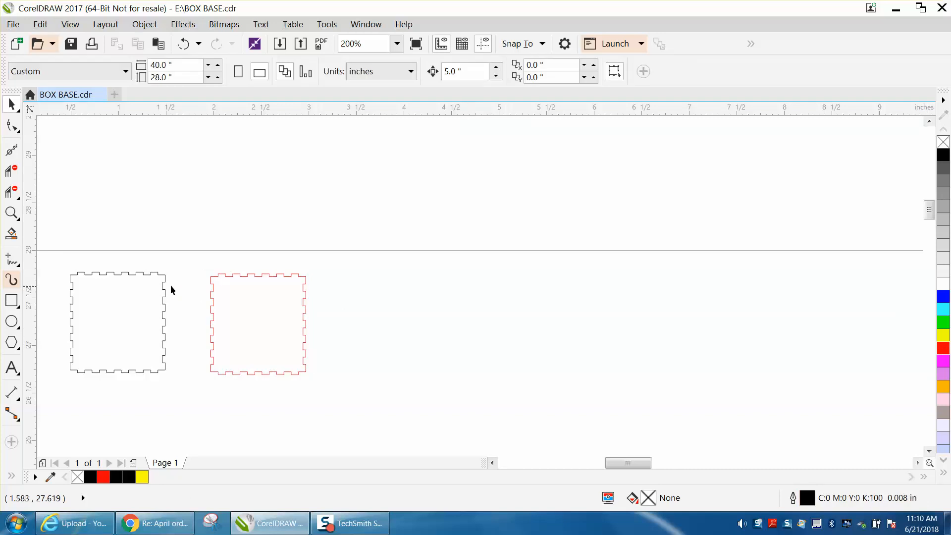
mouse_move(198, 279)
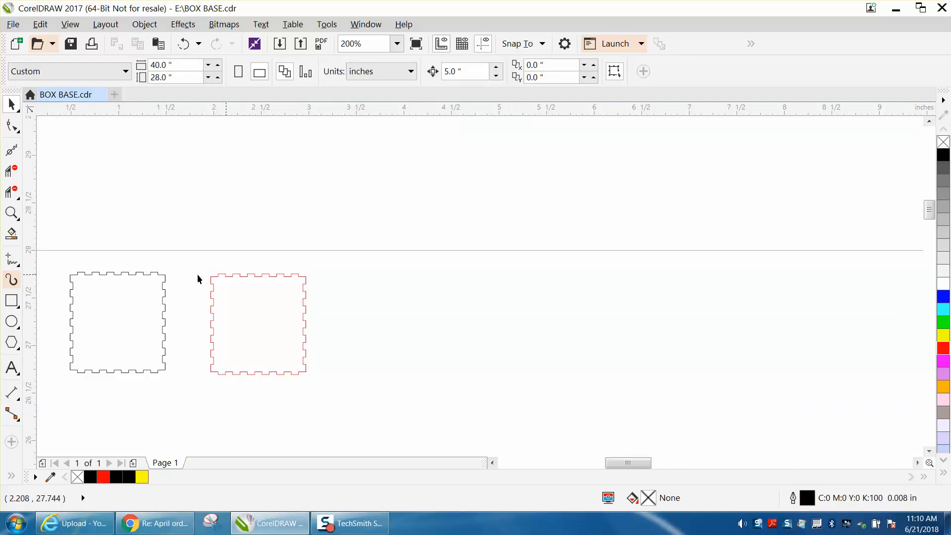
Delete the broken black original and move the red box base to the page's top-left corner
click(117, 321)
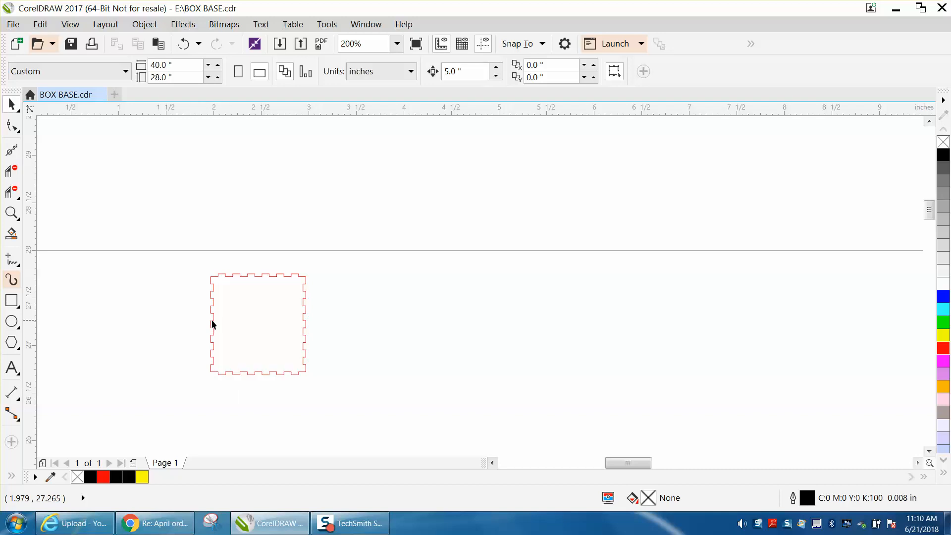
click(214, 321)
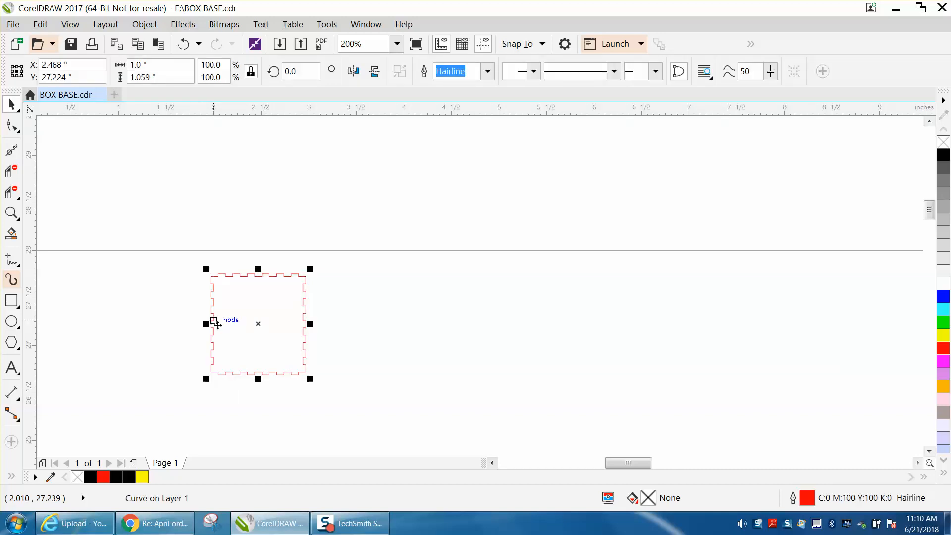
mouse_move(274, 336)
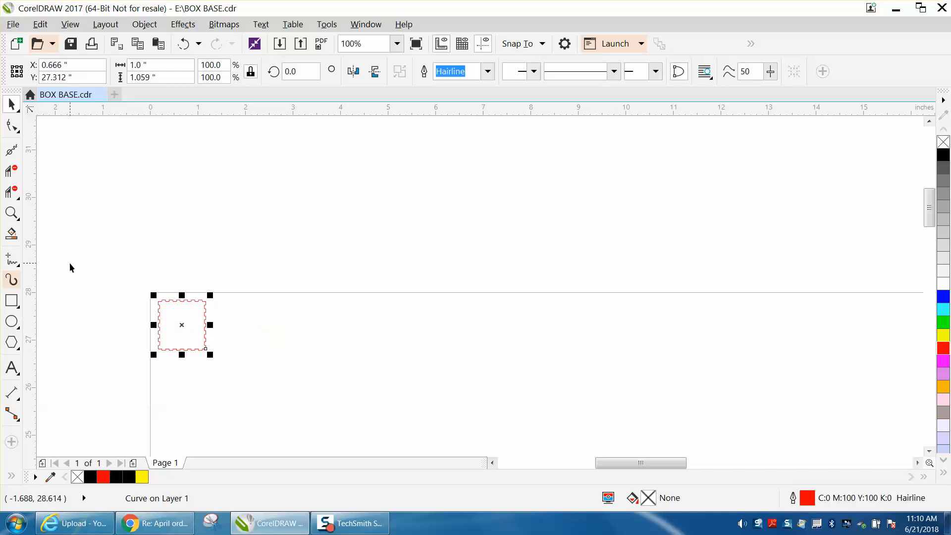
mouse_move(67, 224)
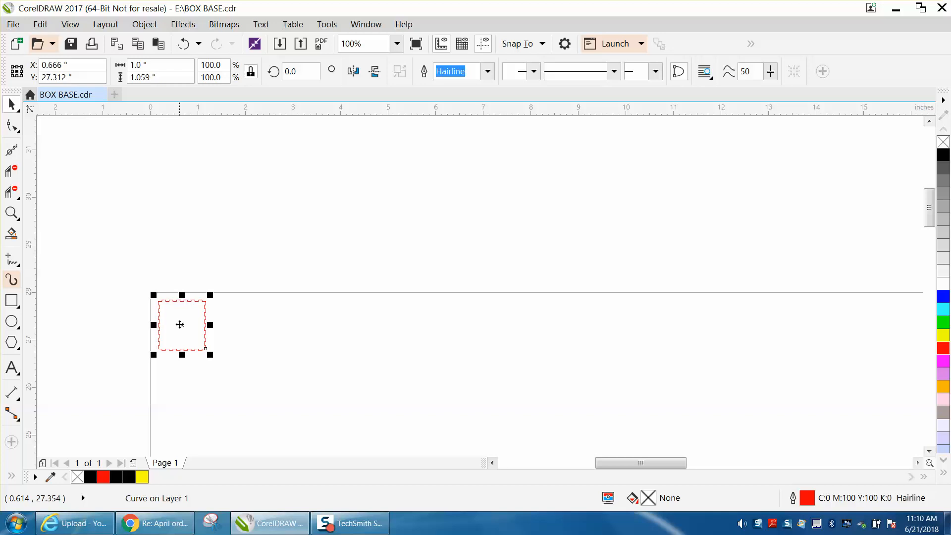
mouse_move(184, 252)
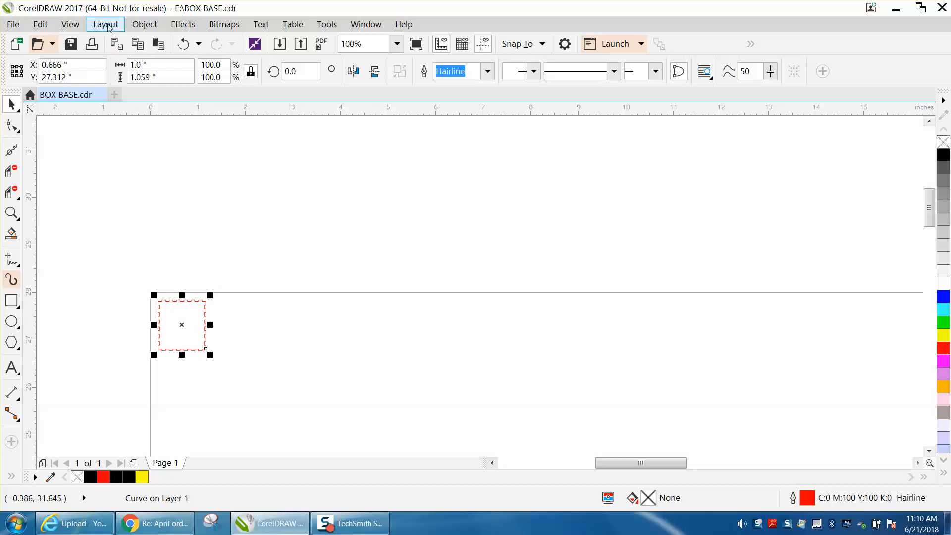
click(145, 24)
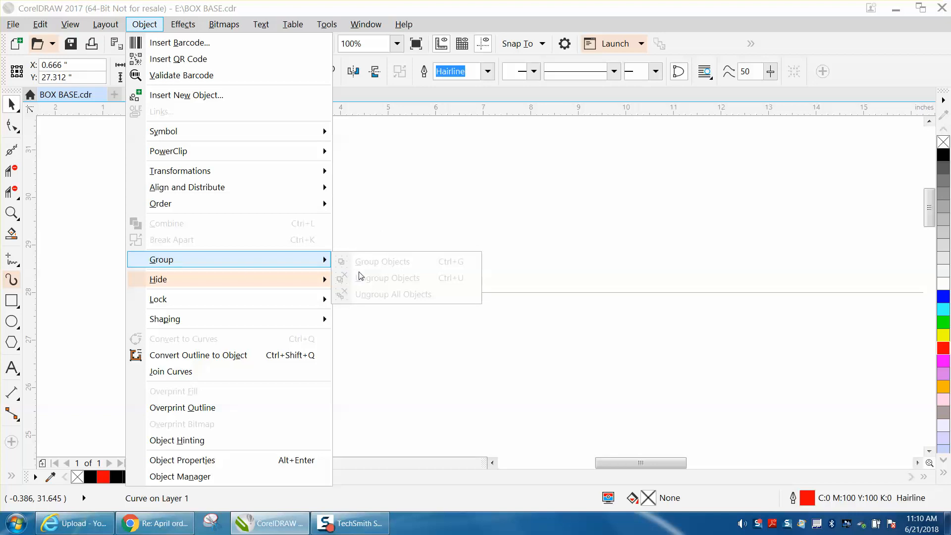
mouse_move(364, 297)
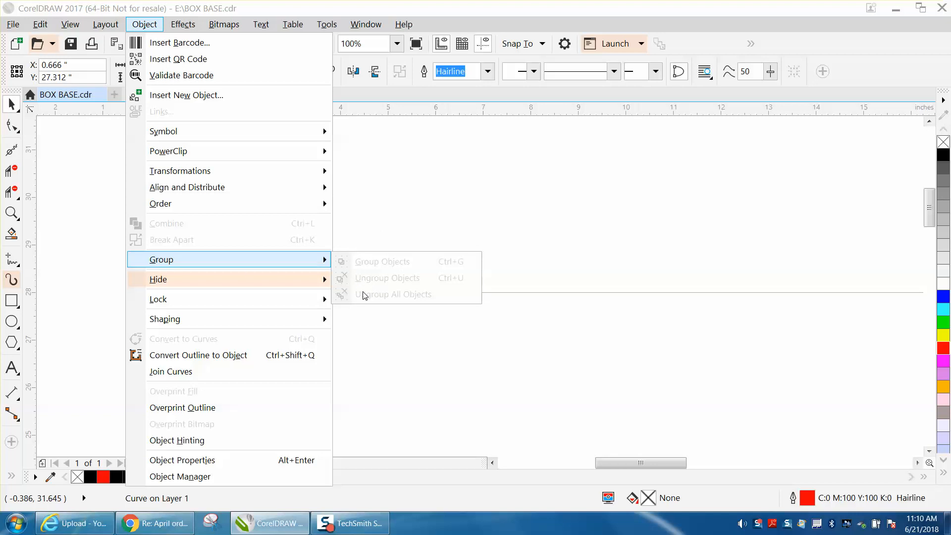
mouse_move(182, 247)
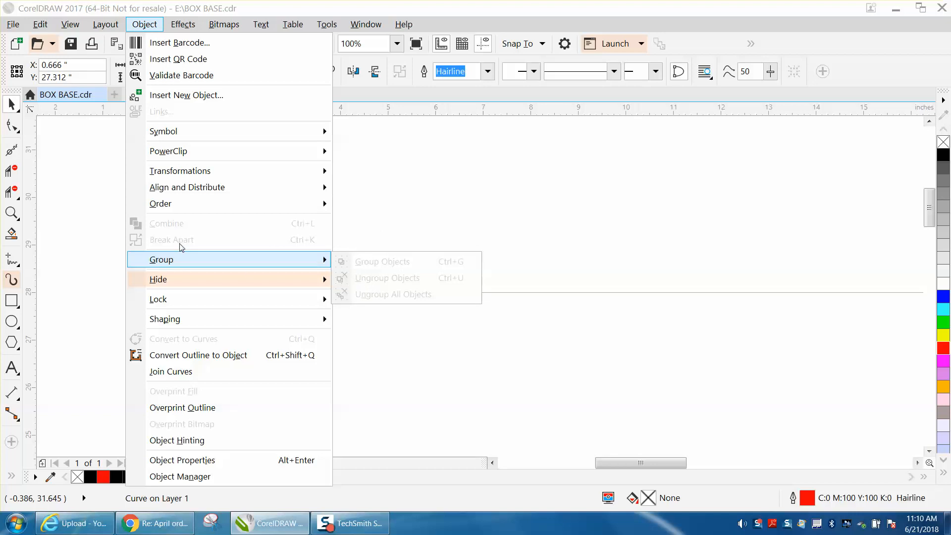
mouse_move(387, 372)
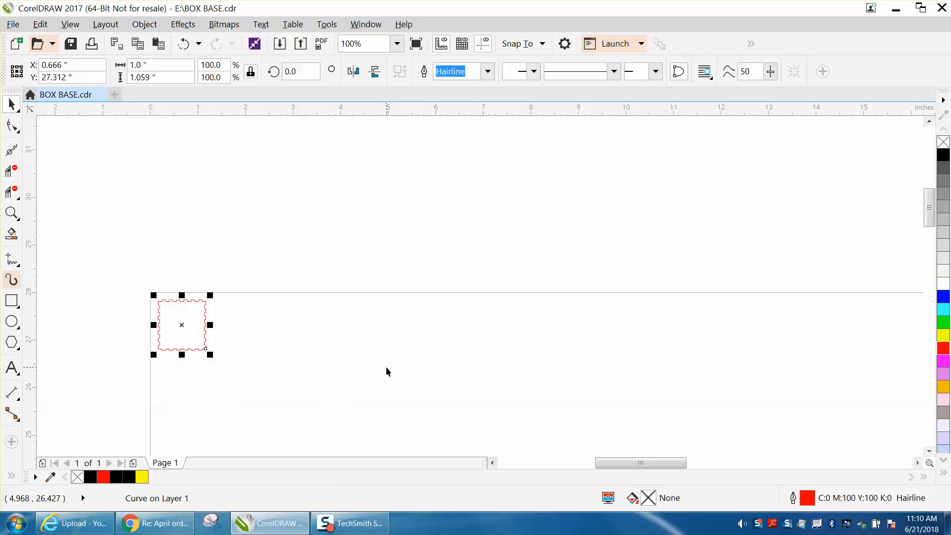
mouse_move(397, 366)
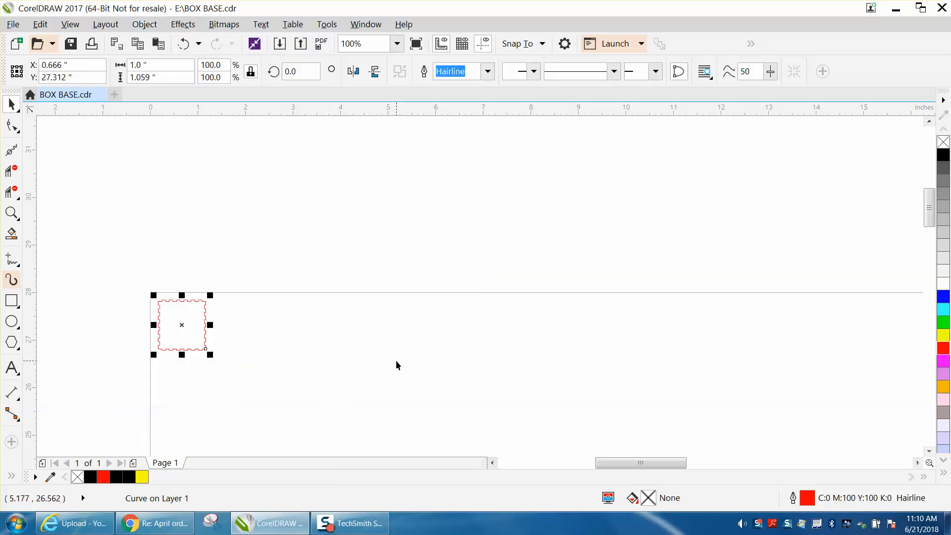